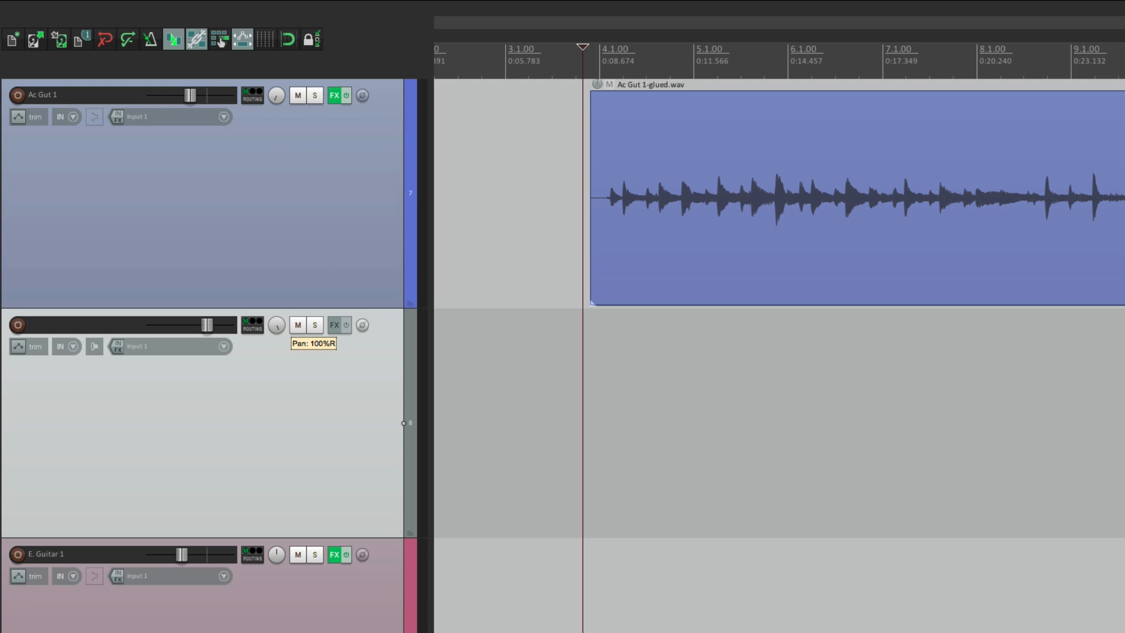
{"action": "mouse_move", "coordinate": [208, 324]}
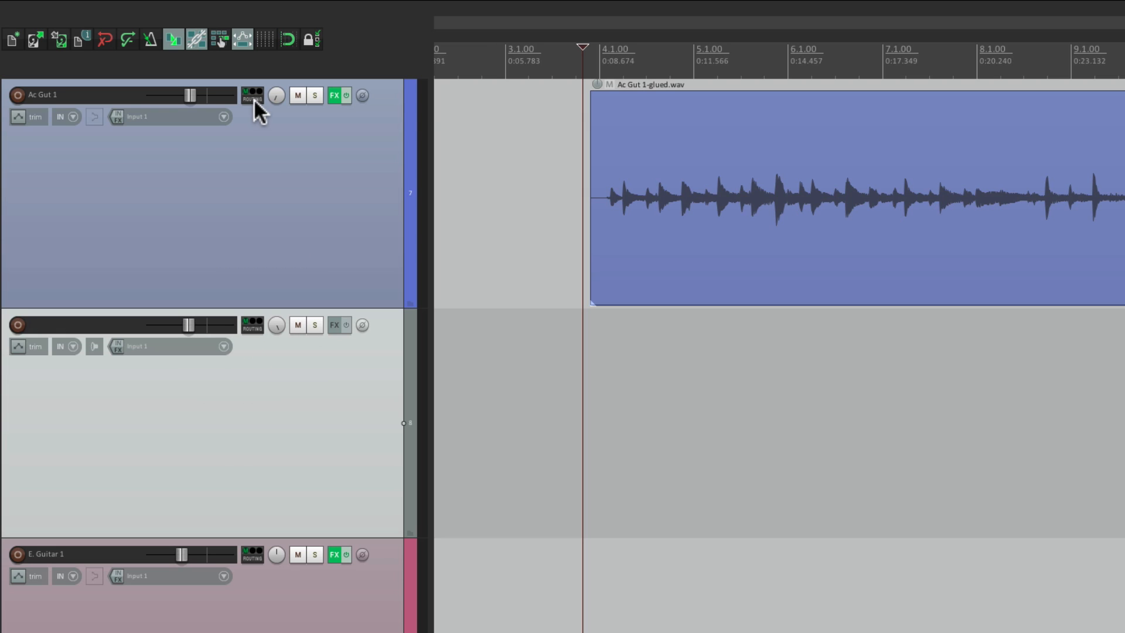
Inspect Ac Gut 1's send to track 8, then close the send settings.
{"action": "left_click", "coordinate": [252, 94]}
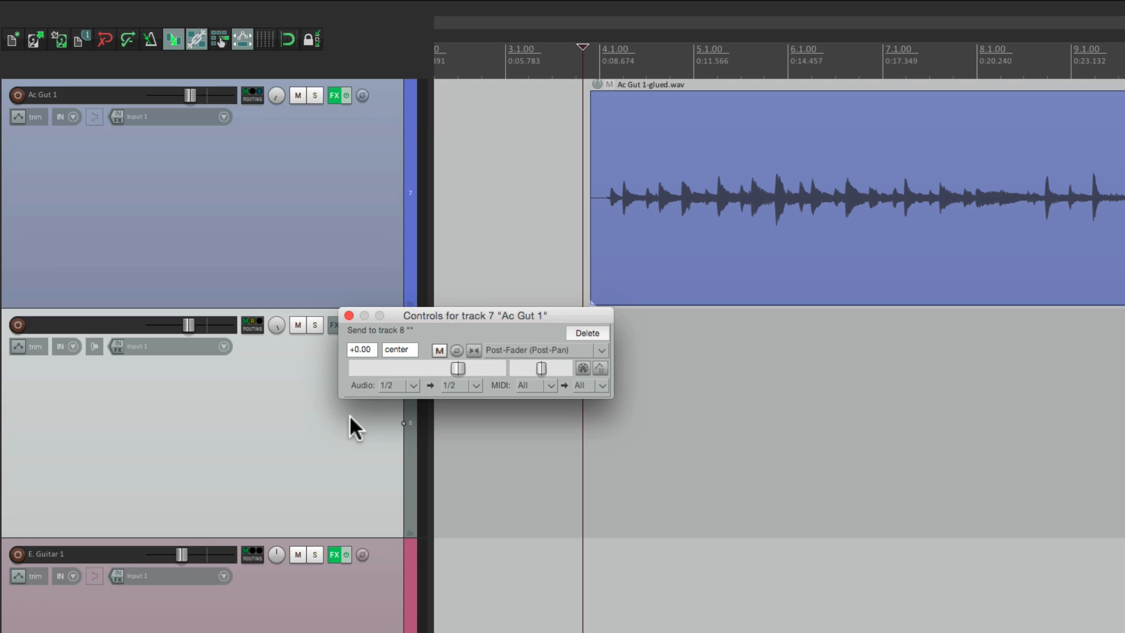
{"action": "left_click", "coordinate": [543, 350]}
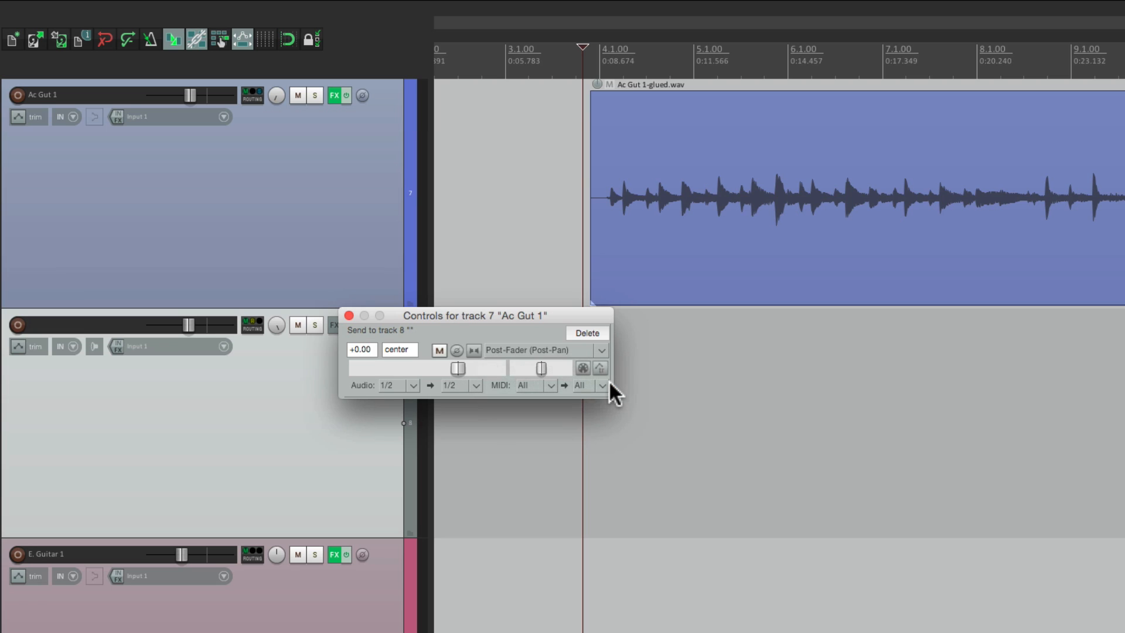
{"action": "left_click", "coordinate": [349, 316]}
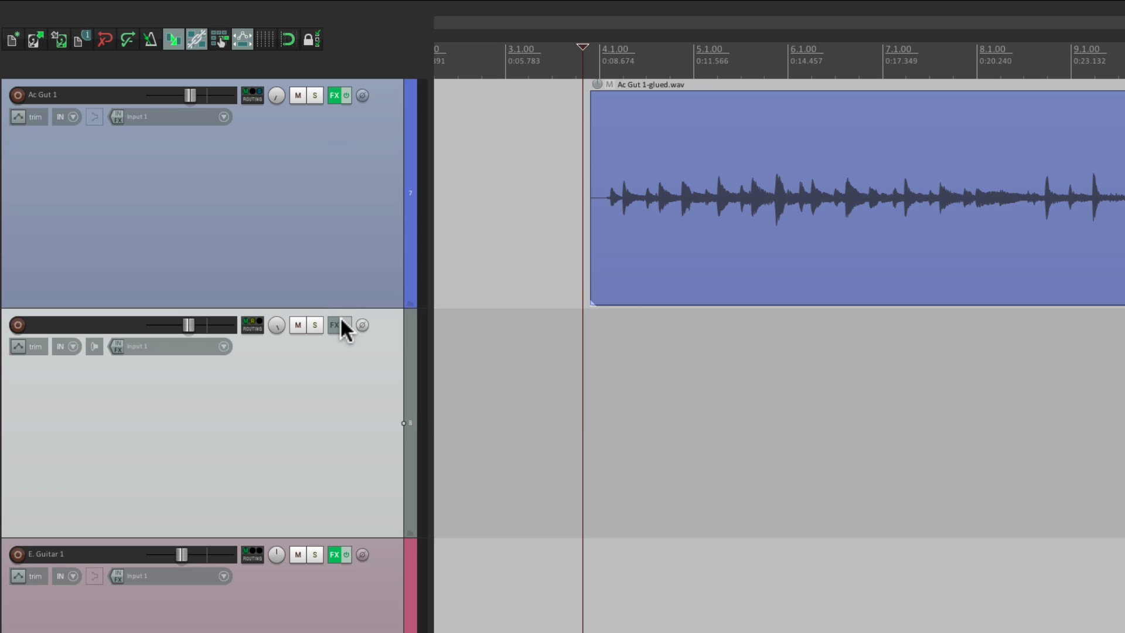
Add ReaDelay to track 8 with Dry at -inf and 25 ms length; lower volume to about -10 dB.
{"action": "left_click", "coordinate": [333, 324]}
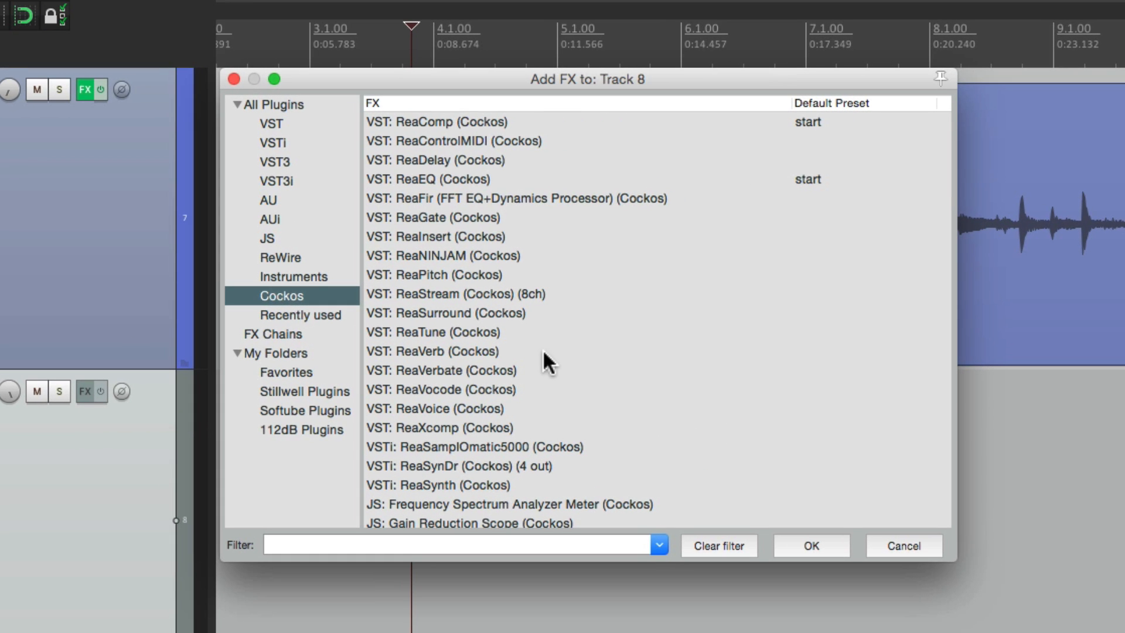
{"action": "left_click", "coordinate": [435, 160]}
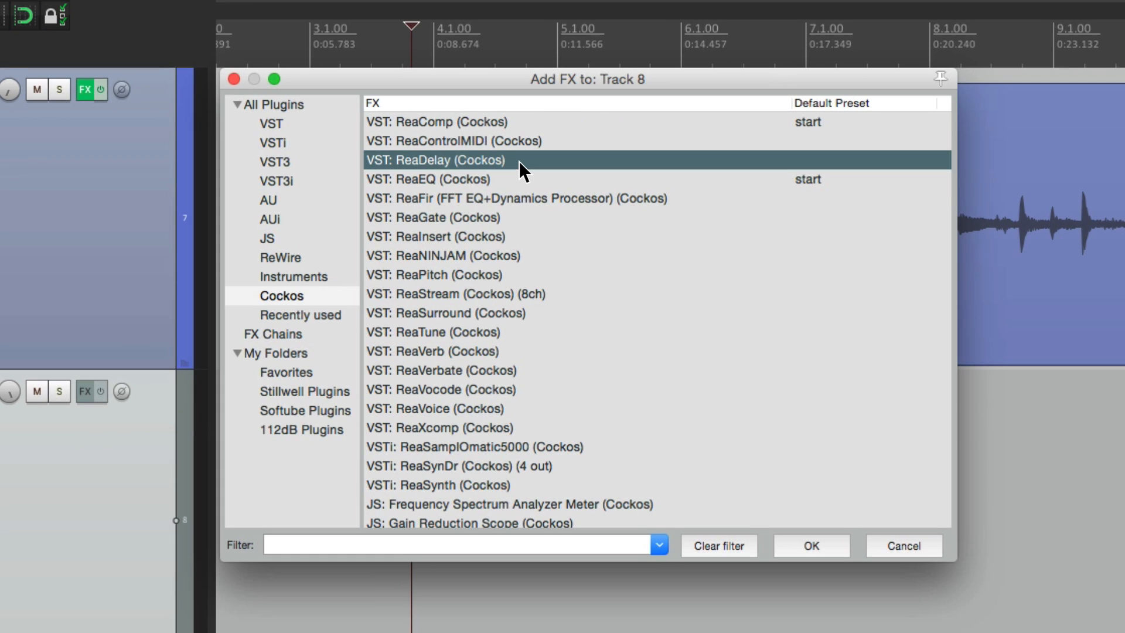
{"action": "double_click", "coordinate": [434, 160]}
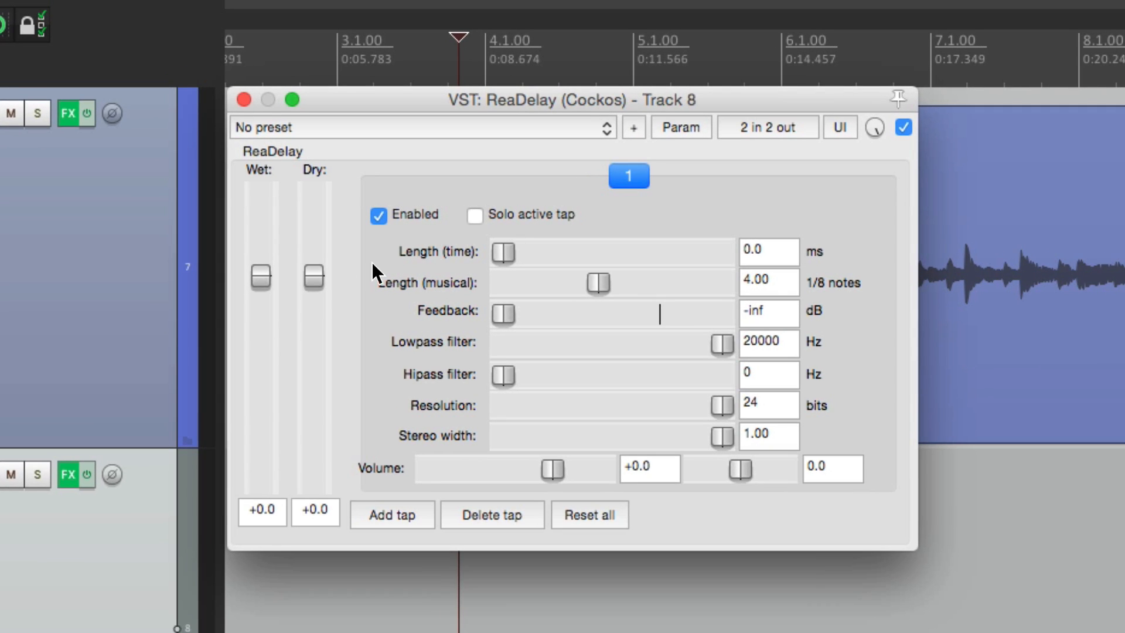
{"action": "left_click_drag", "start_coordinate": [313, 276], "coordinate": [313, 481]}
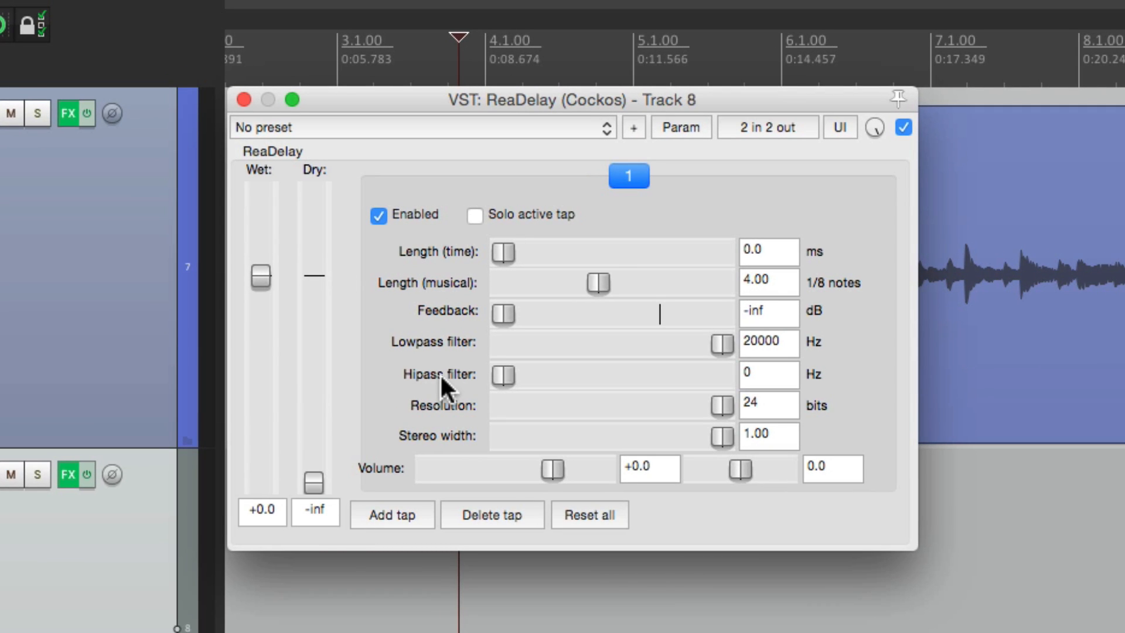
{"action": "left_click_drag", "start_coordinate": [598, 282], "coordinate": [503, 283]}
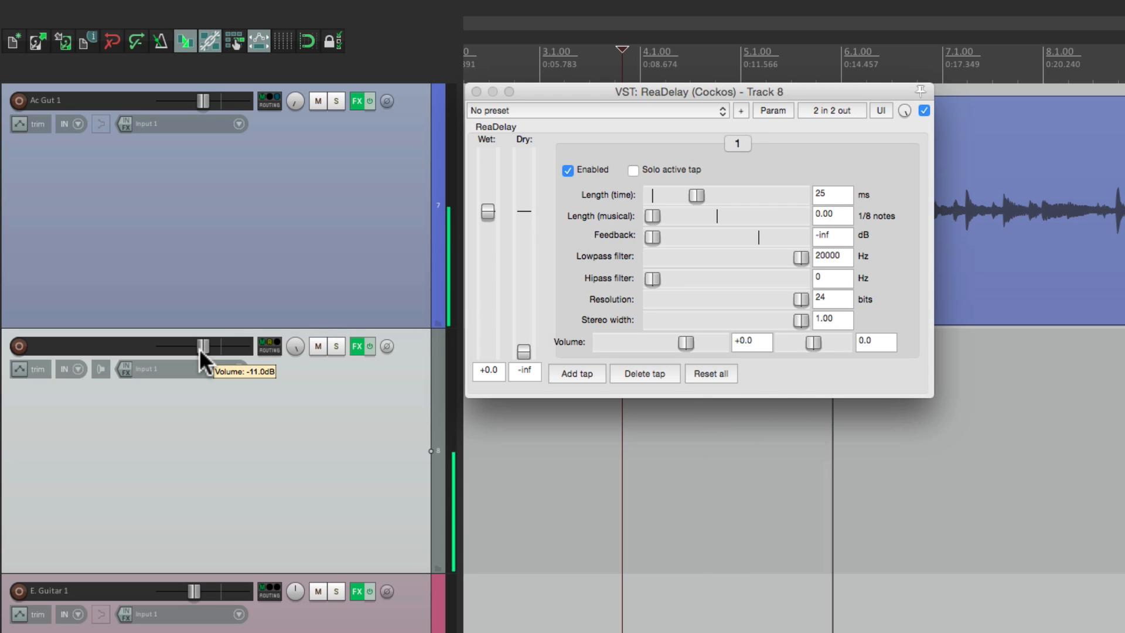
{"action": "left_click_drag", "start_coordinate": [206, 357], "coordinate": [208, 355]}
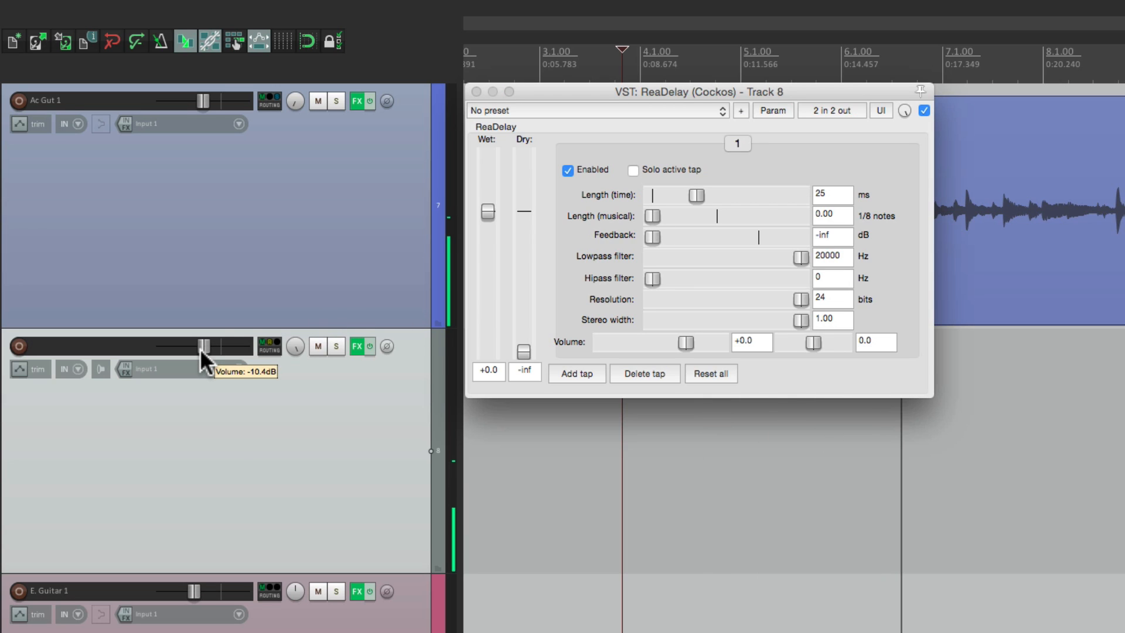
{"action": "mouse_move", "coordinate": [323, 434]}
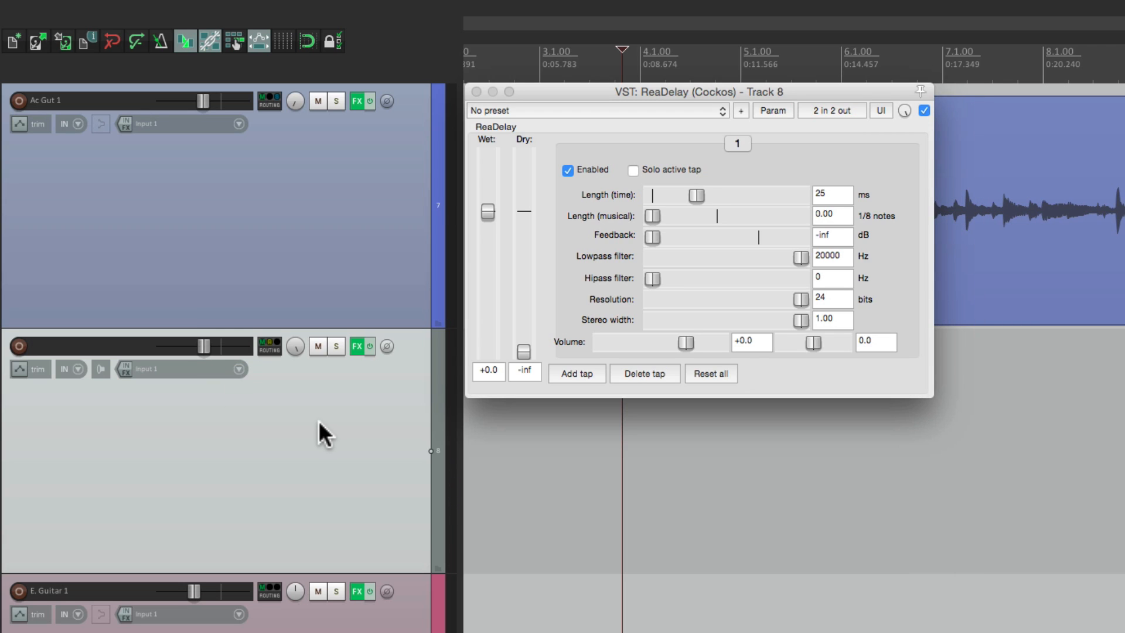
{"action": "mouse_move", "coordinate": [323, 217]}
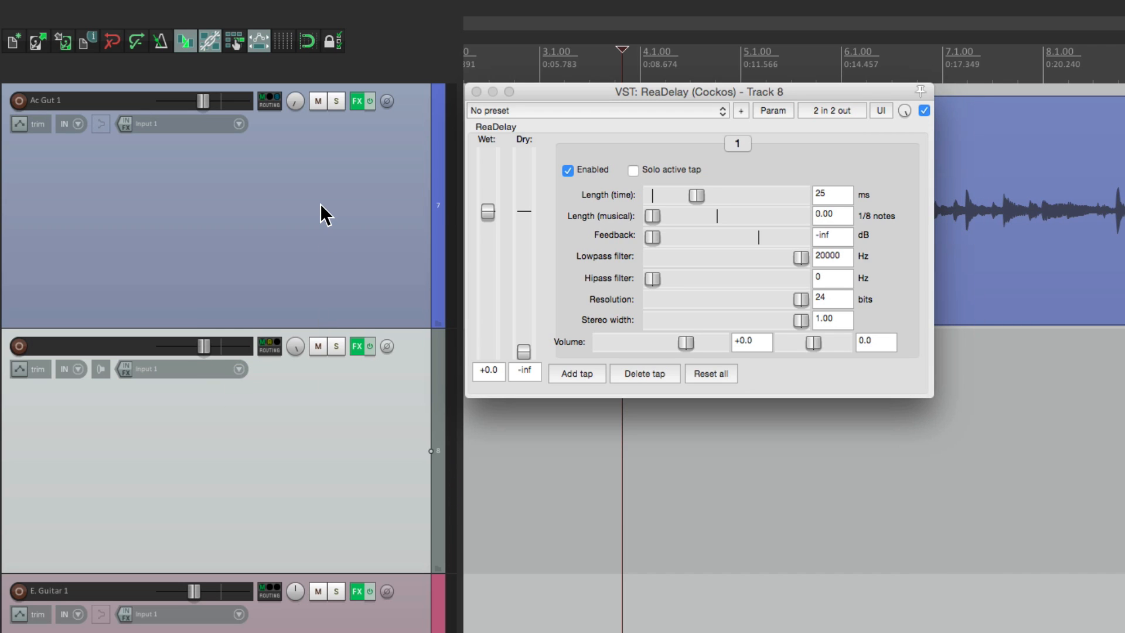
{"action": "mouse_move", "coordinate": [569, 290]}
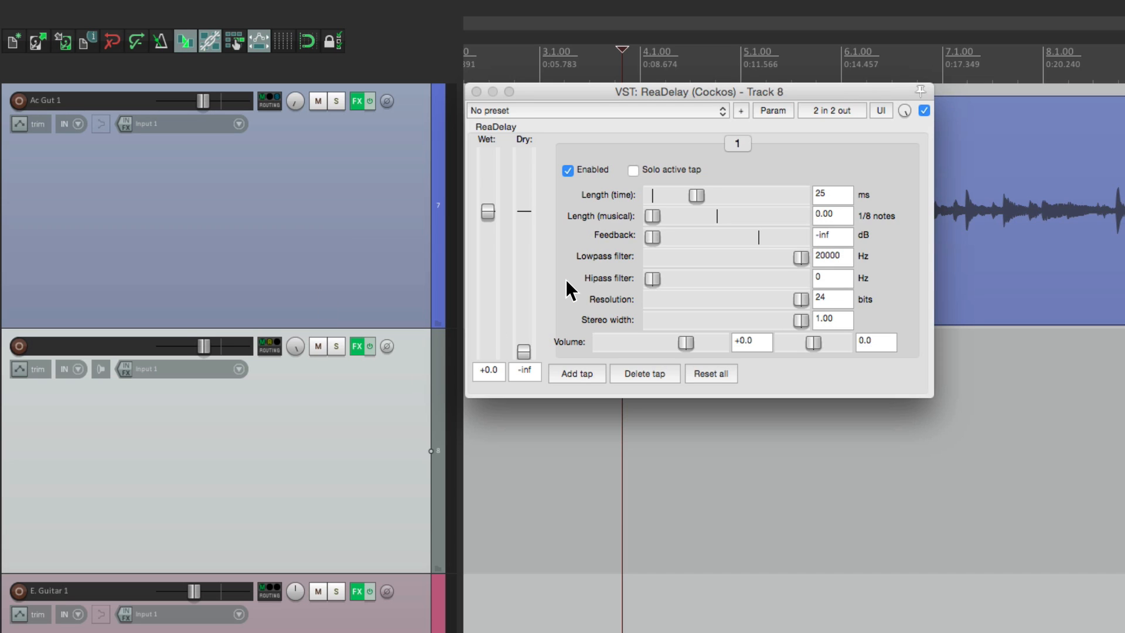
{"action": "left_click", "coordinate": [475, 91]}
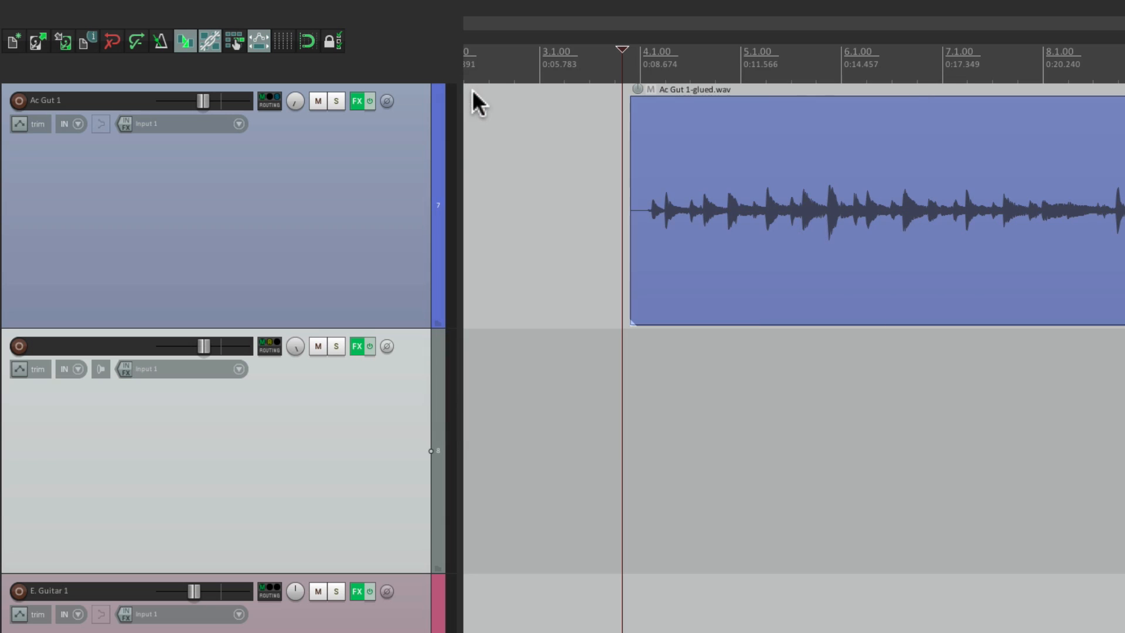
{"action": "mouse_move", "coordinate": [327, 462]}
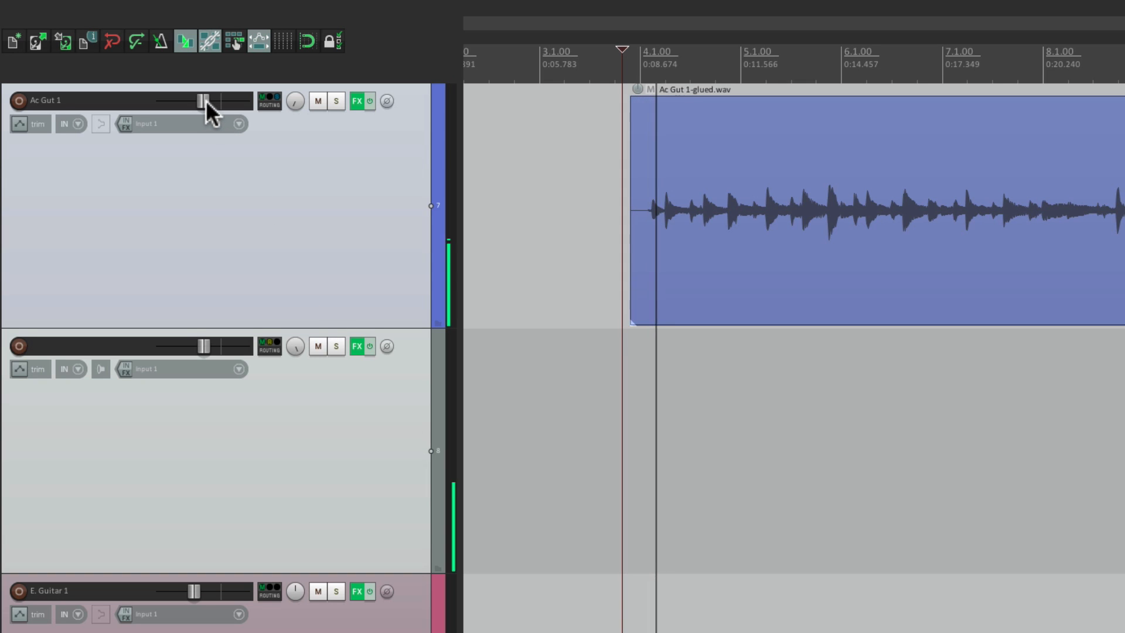
Nudge Ac Gut 1's volume fader slightly higher.
{"action": "left_click_drag", "start_coordinate": [201, 100], "coordinate": [206, 100]}
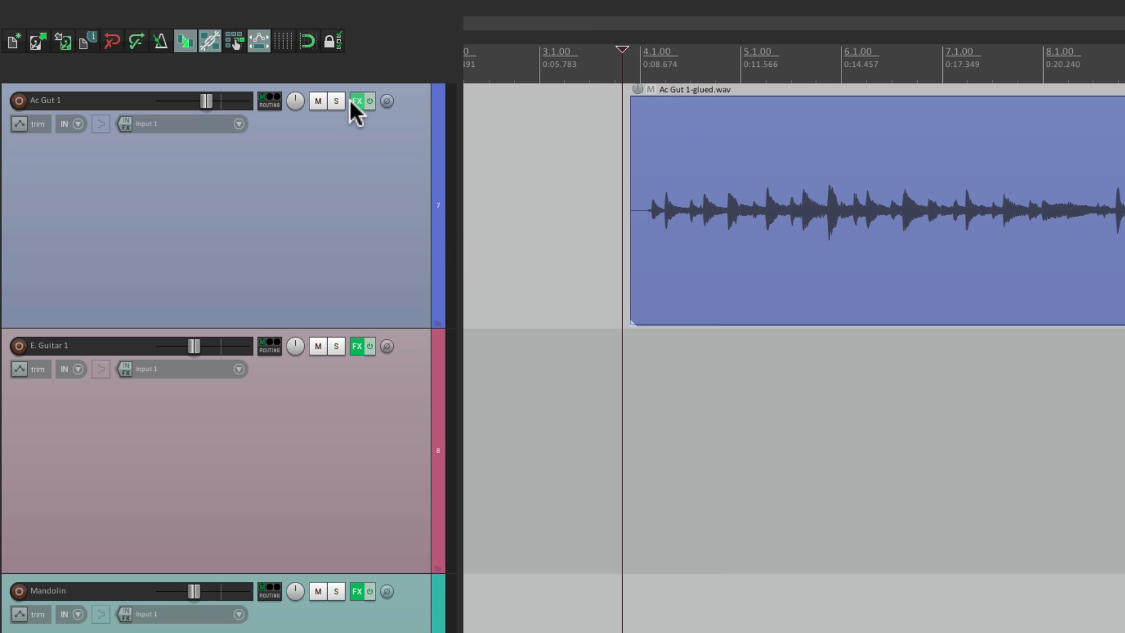
Add JS: Channel Time Delayer to Ac Gut 1's FX chain after ReaEQ, found by filtering 'time'.
{"action": "left_click", "coordinate": [358, 100]}
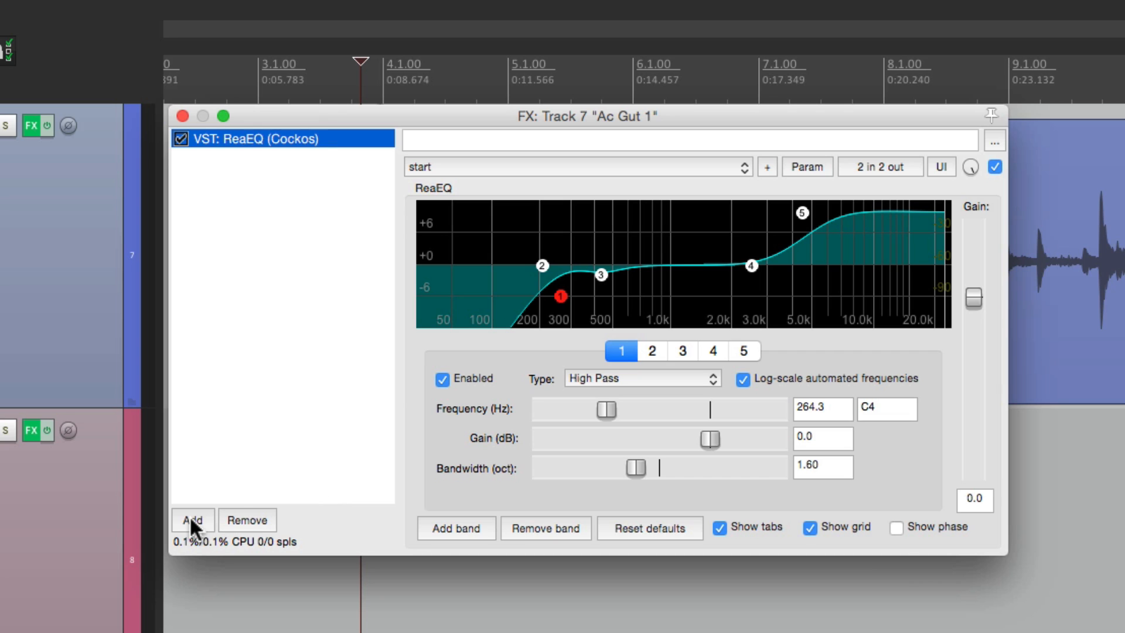
{"action": "left_click", "coordinate": [191, 520]}
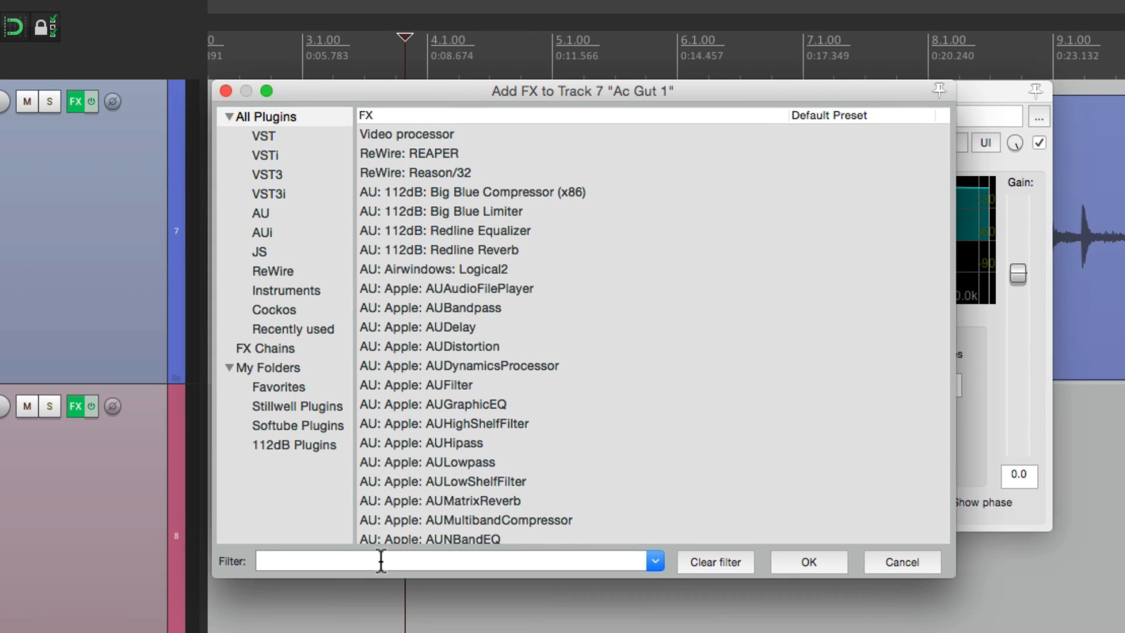
{"action": "type", "text": "time delay"}
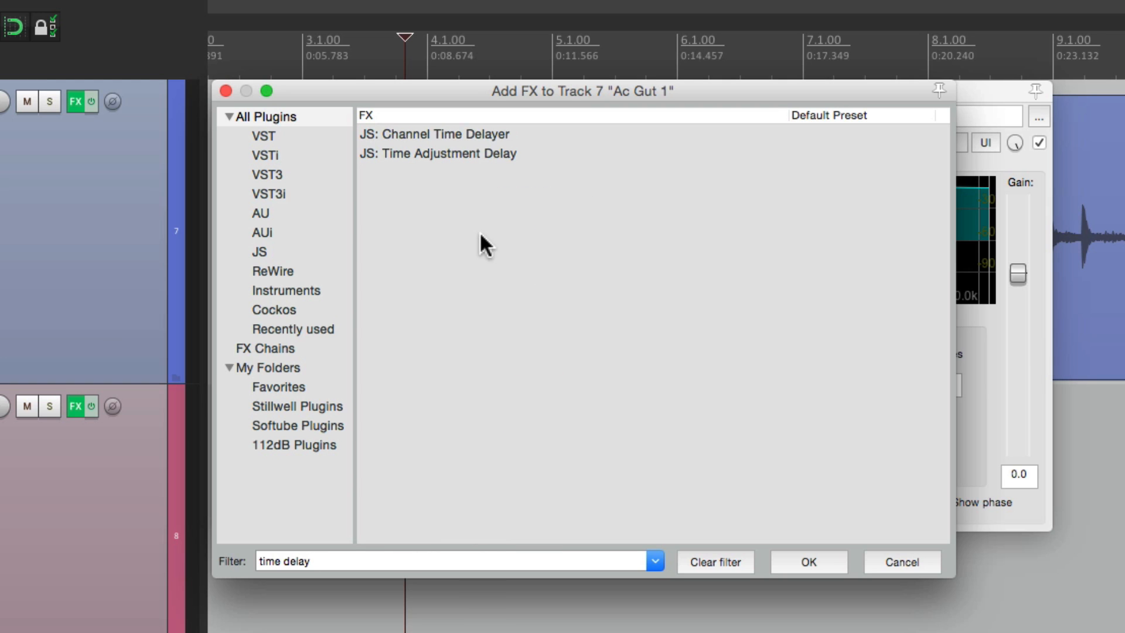
{"action": "left_click", "coordinate": [438, 135]}
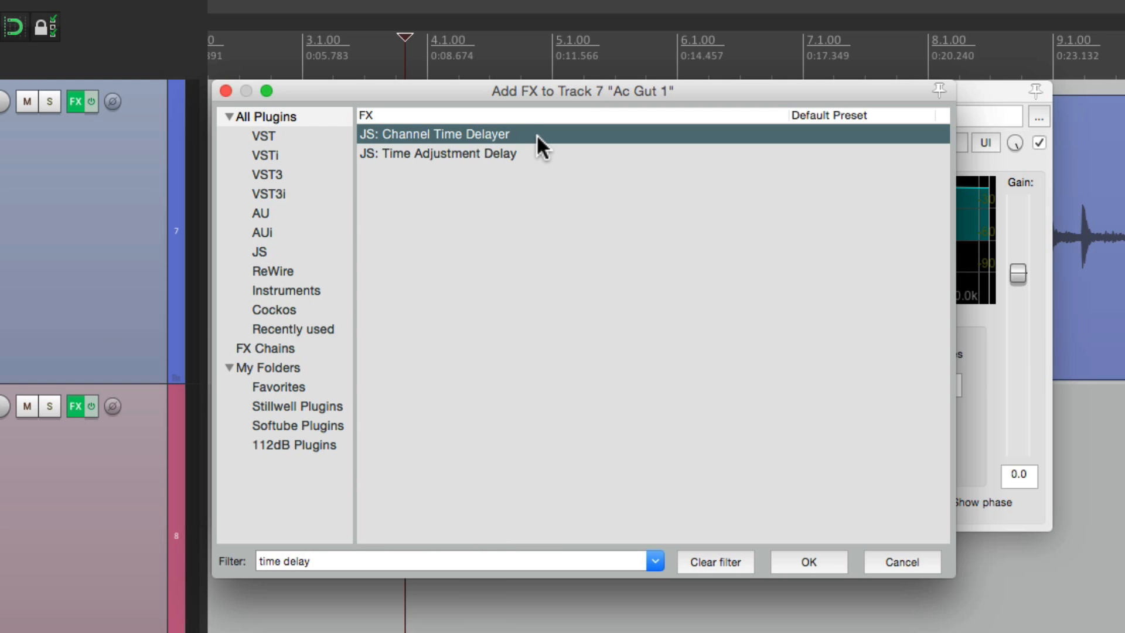
{"action": "left_click", "coordinate": [806, 562]}
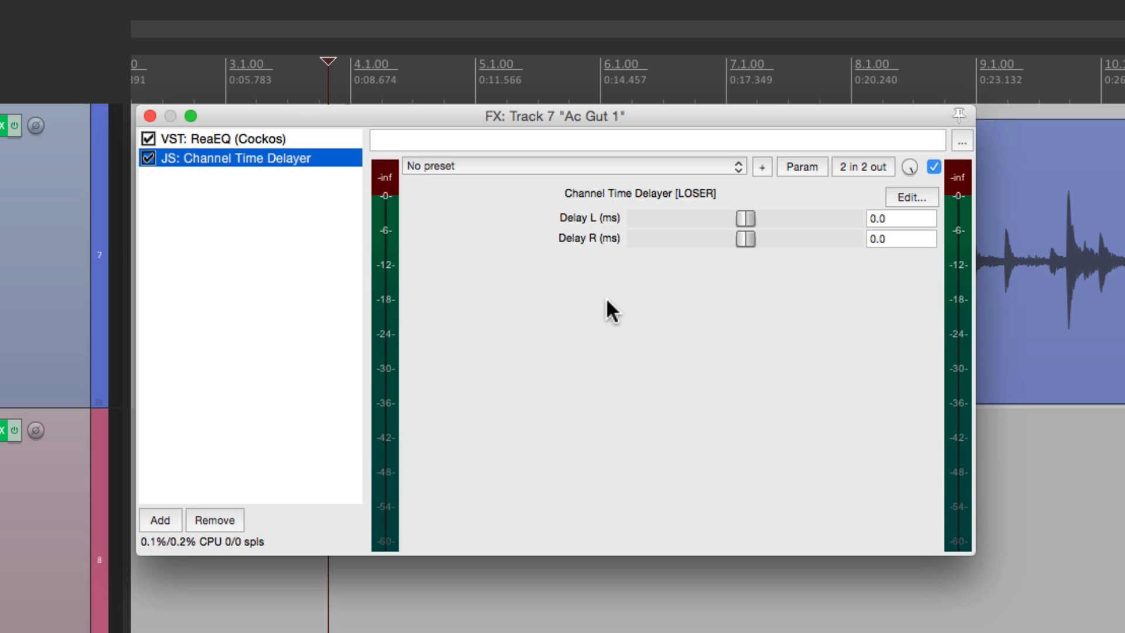
{"action": "mouse_move", "coordinate": [662, 267]}
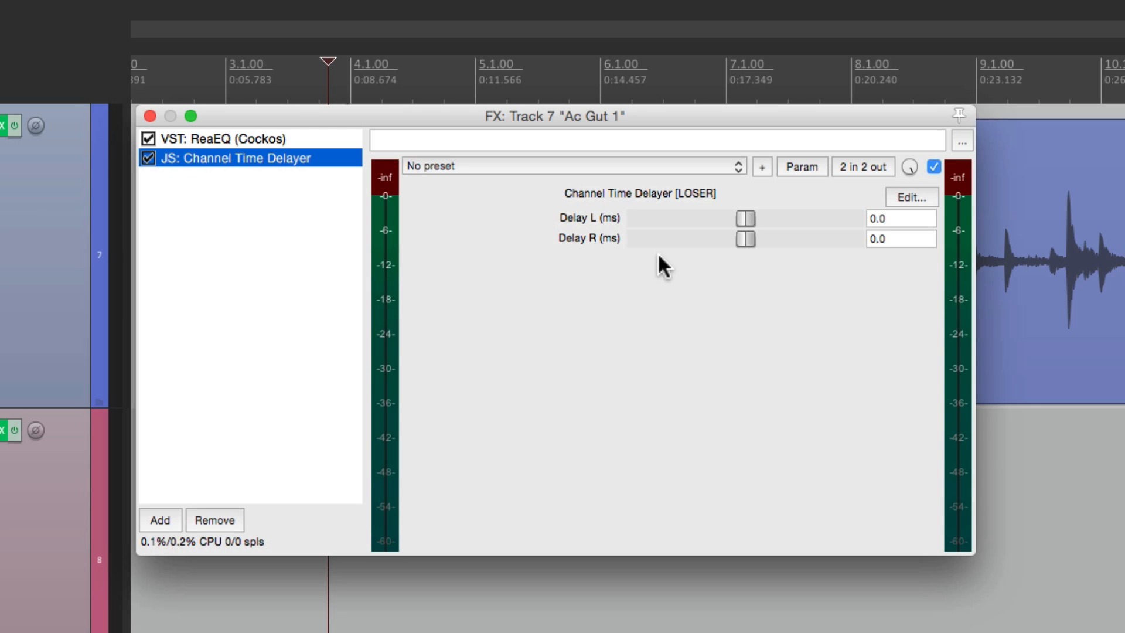
{"action": "mouse_move", "coordinate": [637, 237]}
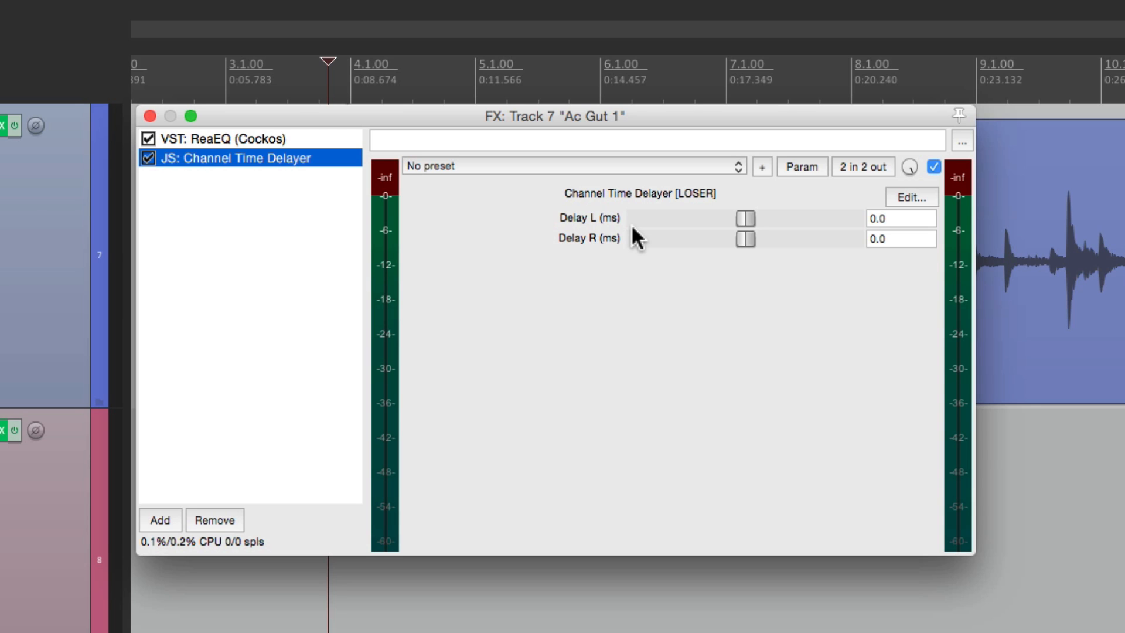
{"action": "mouse_move", "coordinate": [757, 278]}
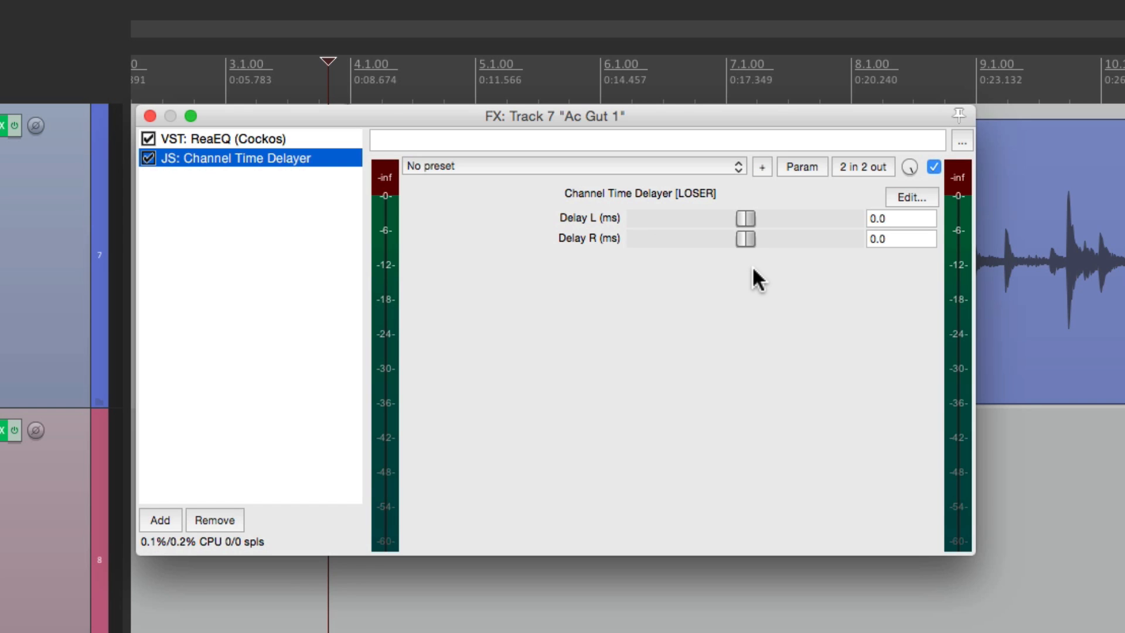
{"action": "mouse_move", "coordinate": [907, 245]}
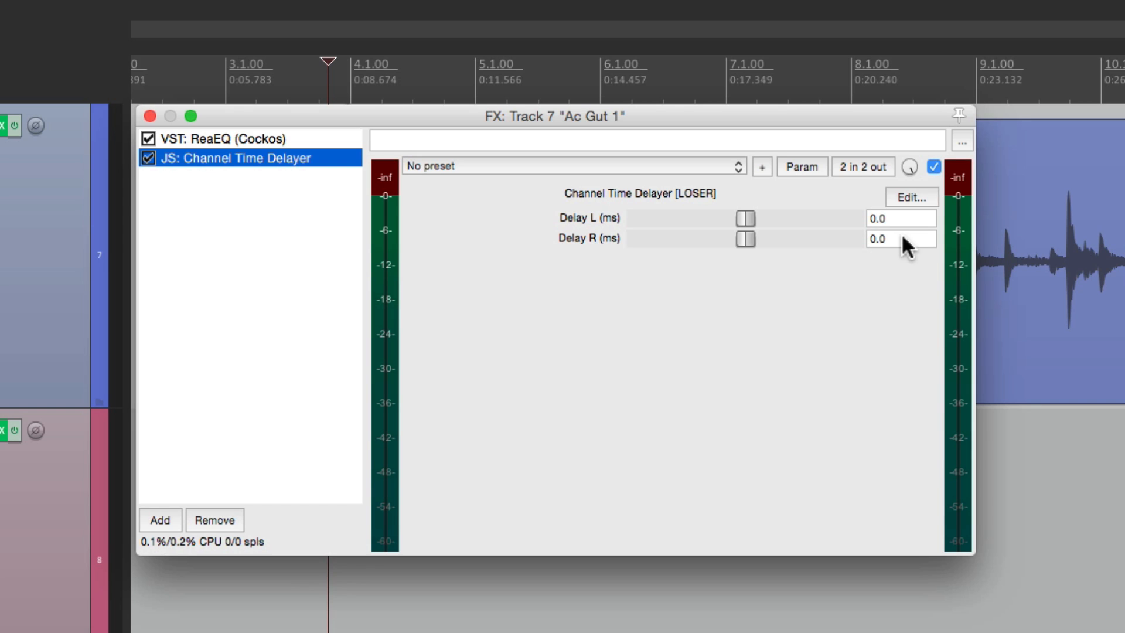
Set Ac Gut 1's Delay R to 25 ms and adjust its volume fader while listening.
{"action": "left_click", "coordinate": [900, 238]}
{"action": "type", "text": "25"}
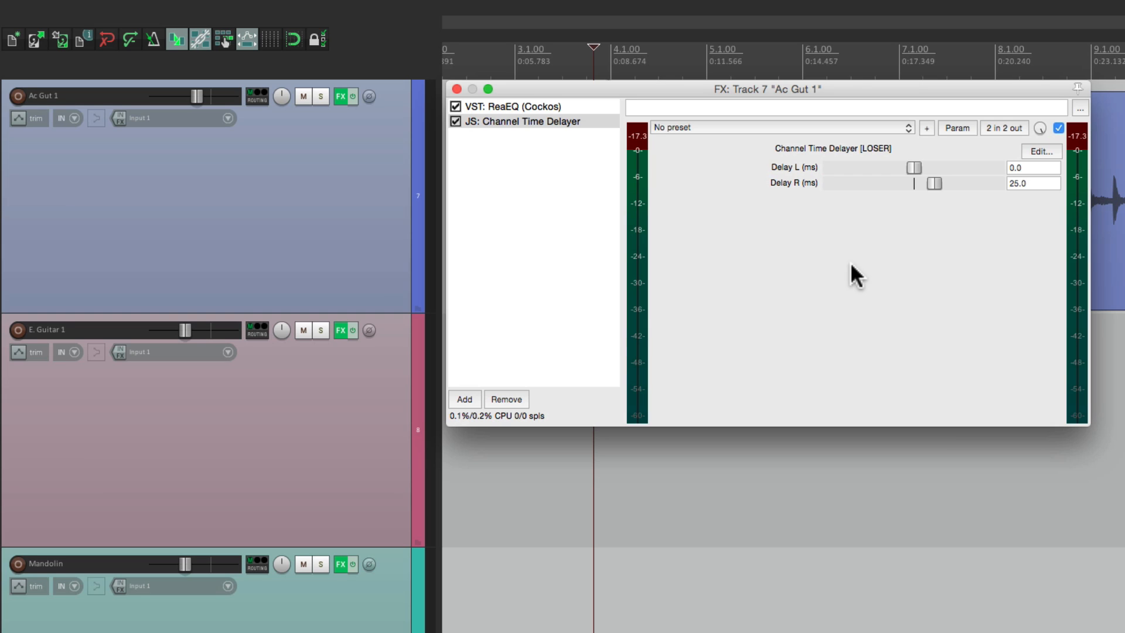
{"action": "mouse_move", "coordinate": [213, 136]}
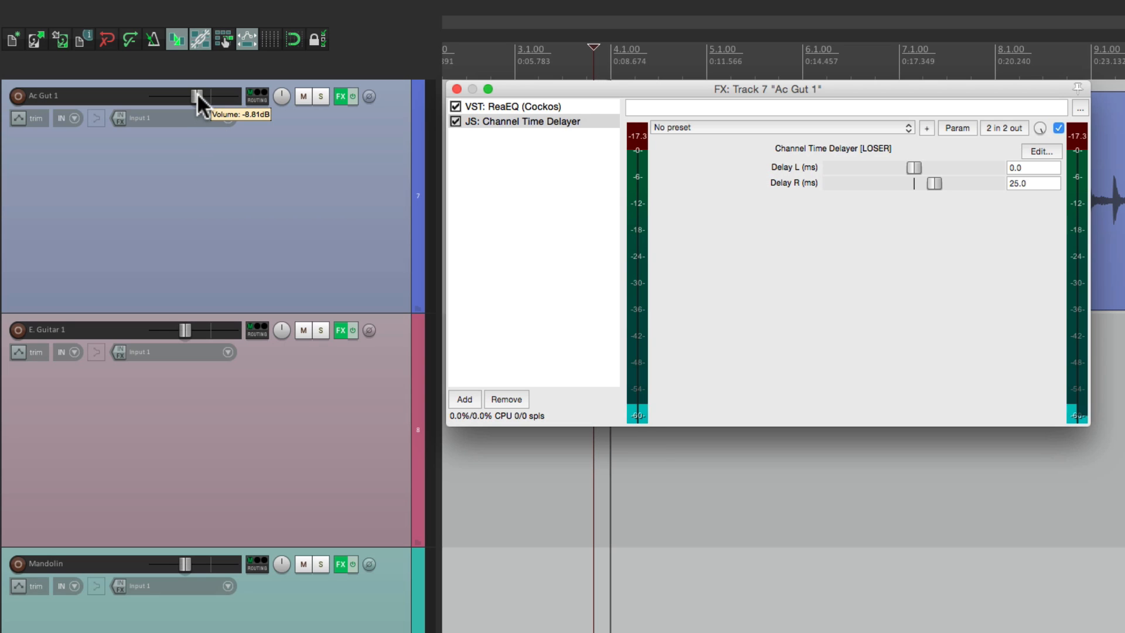
{"action": "left_click_drag", "start_coordinate": [185, 96], "coordinate": [201, 96]}
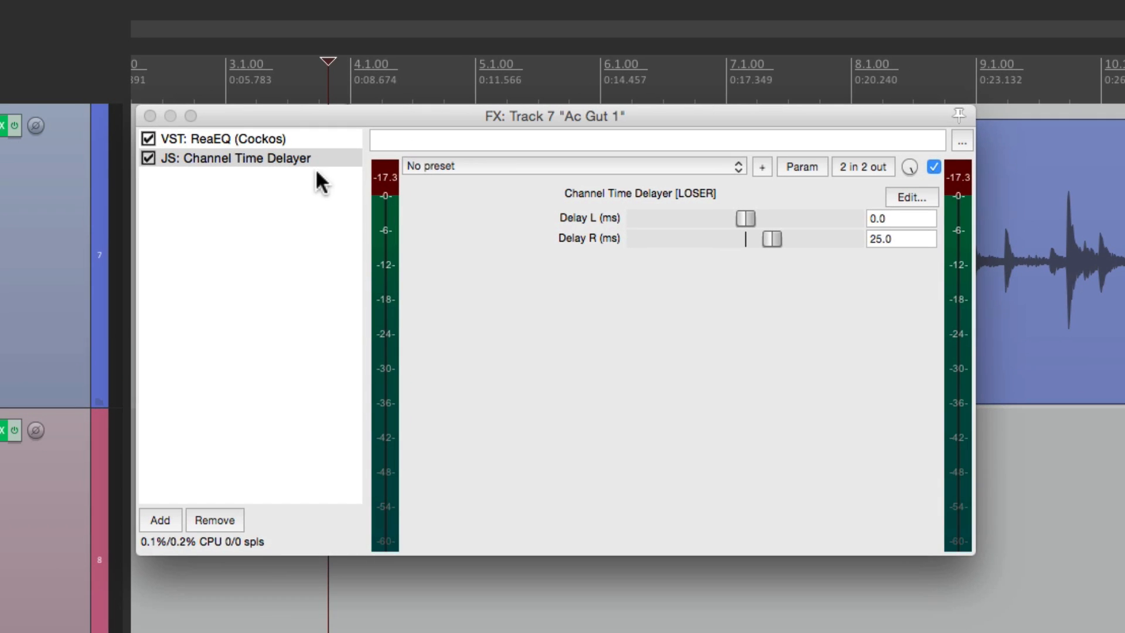
{"action": "left_click", "coordinate": [247, 158]}
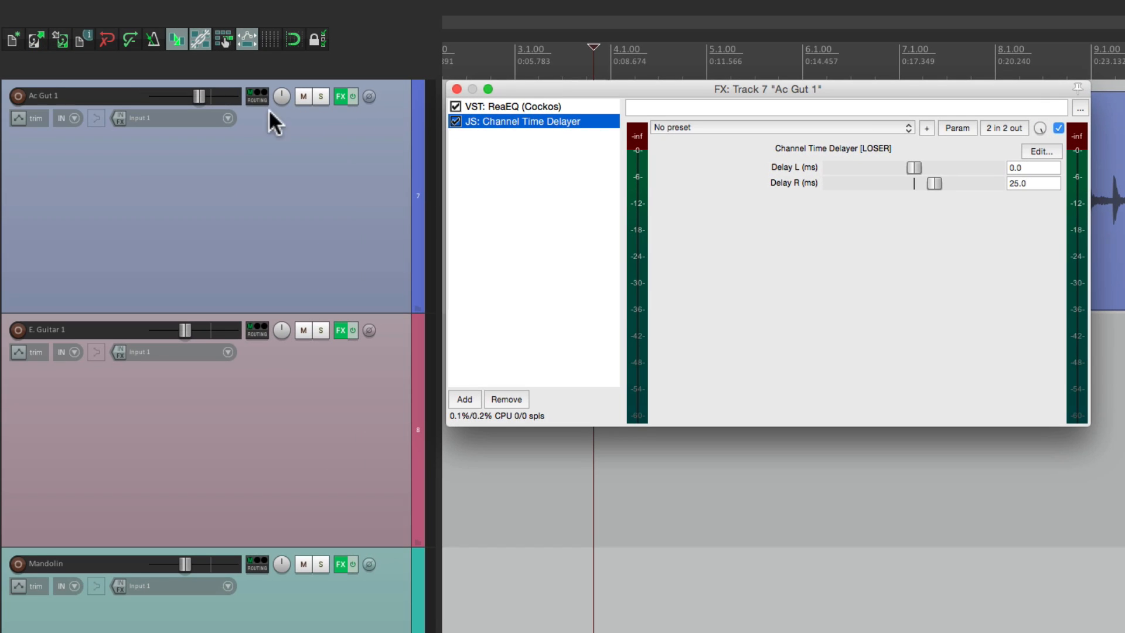
{"action": "left_click_drag", "start_coordinate": [189, 95], "coordinate": [199, 96]}
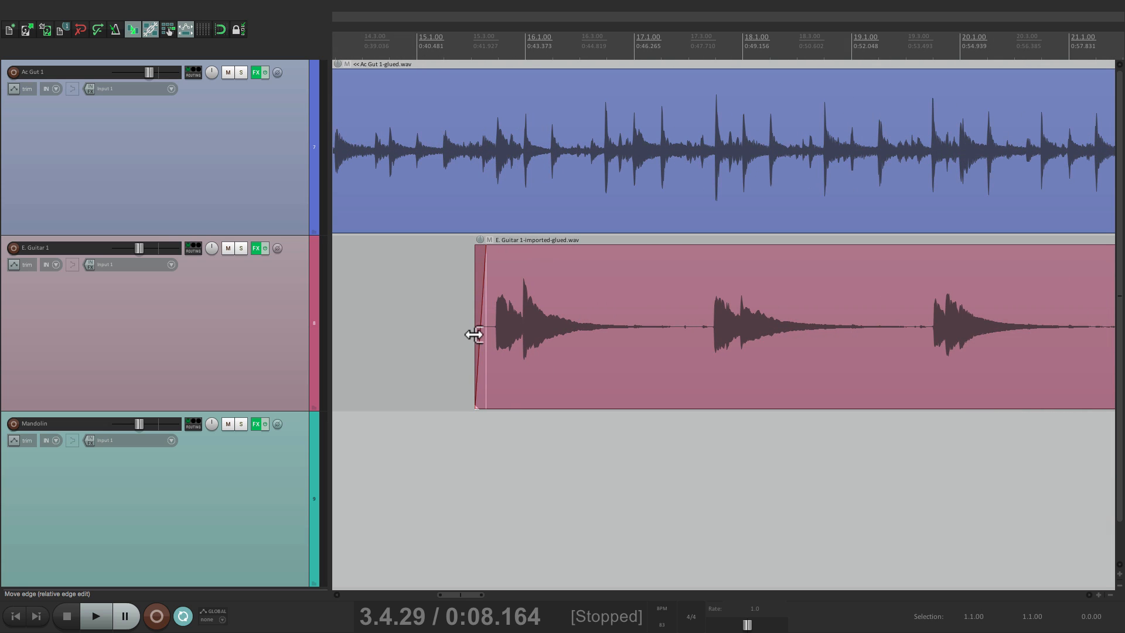
Select E. Guitar 1 and raise its Channel Time Delayer's Delay R to 36 ms.
{"action": "left_click", "coordinate": [95, 616]}
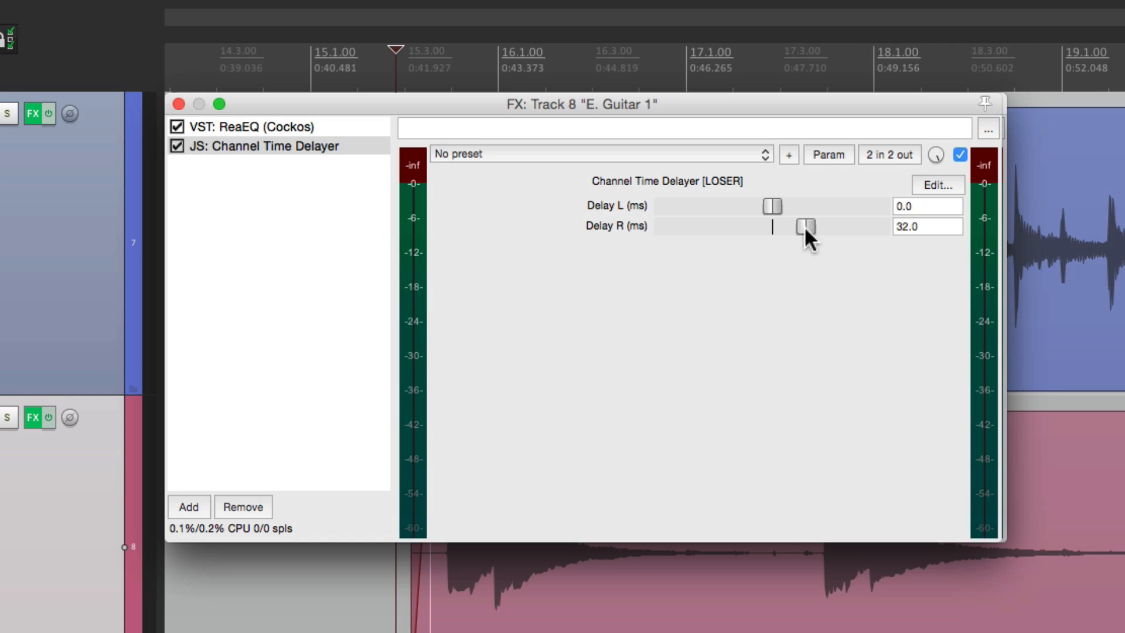
{"action": "left_click_drag", "start_coordinate": [803, 227], "coordinate": [811, 227]}
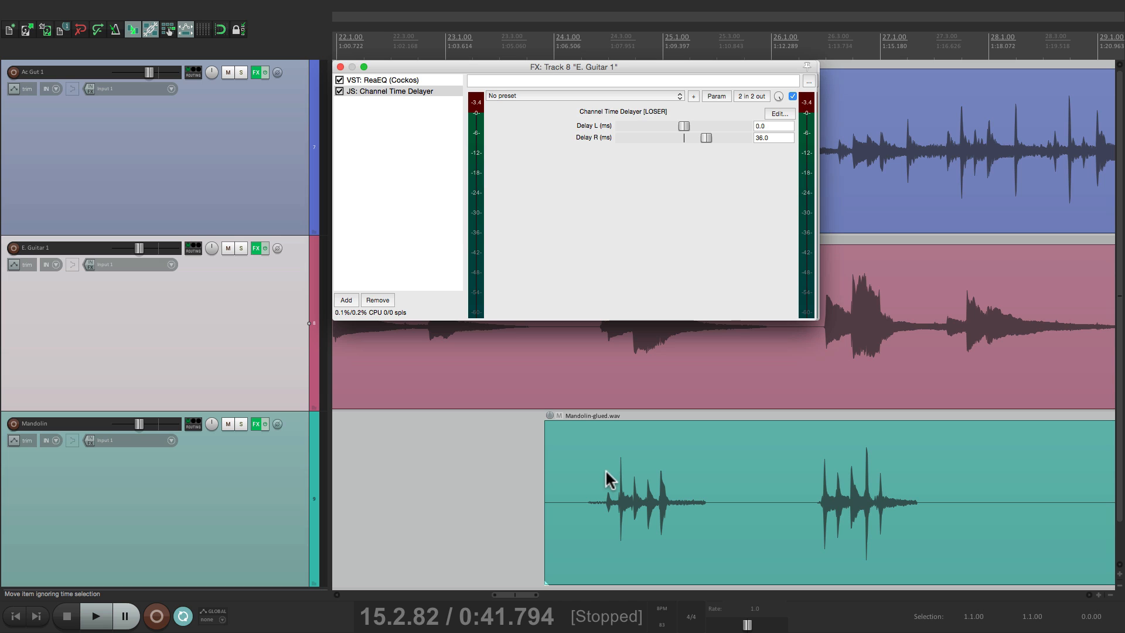
Play near the mandolin entry, open its FX chain, and raise Delay L to 40 ms.
{"action": "left_click", "coordinate": [95, 615]}
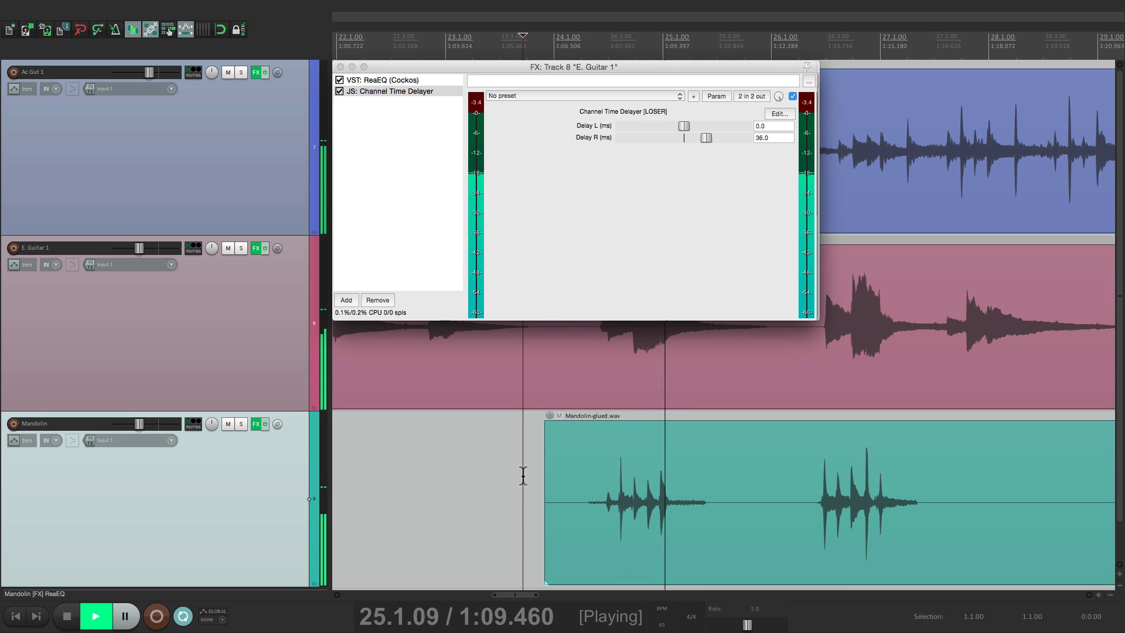
{"action": "left_click", "coordinate": [95, 616]}
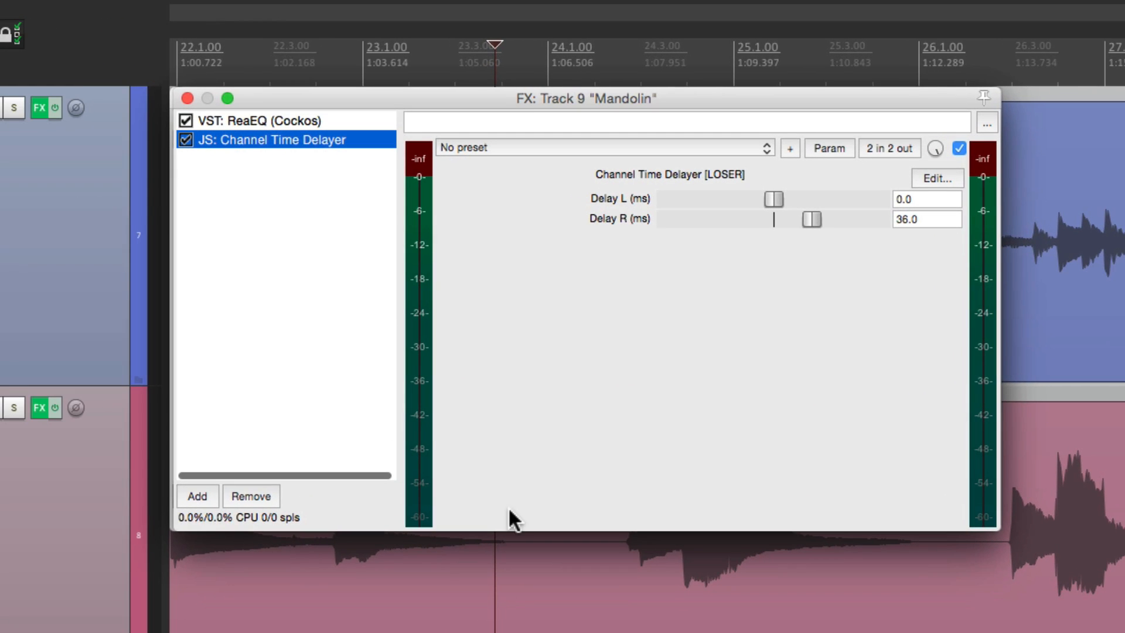
{"action": "mouse_move", "coordinate": [645, 371]}
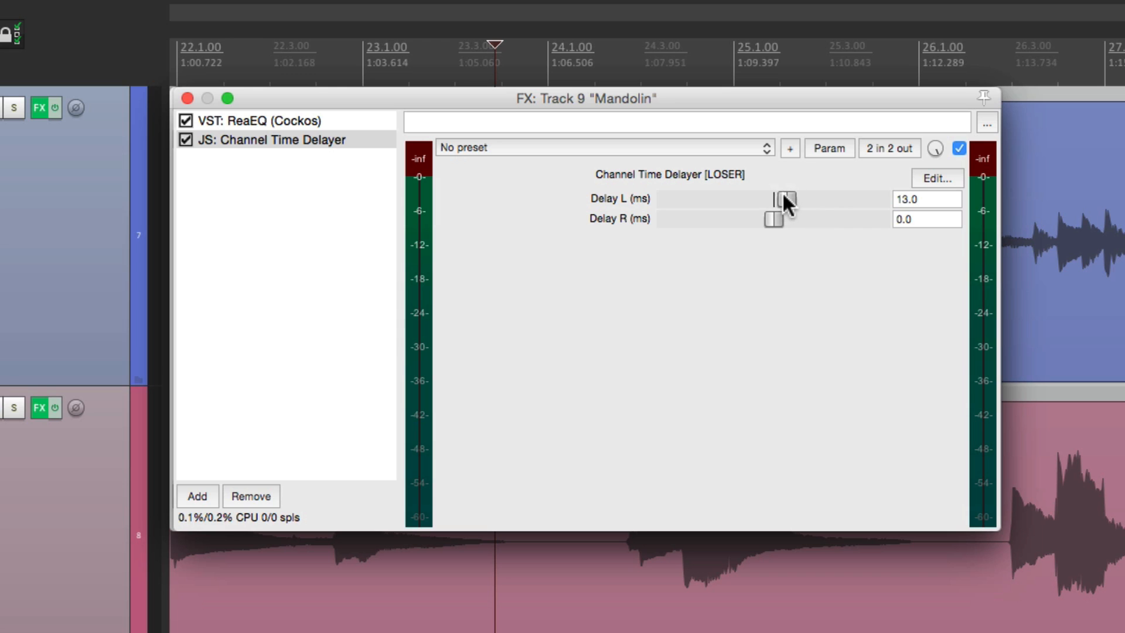
{"action": "left_click_drag", "start_coordinate": [774, 199], "coordinate": [814, 199]}
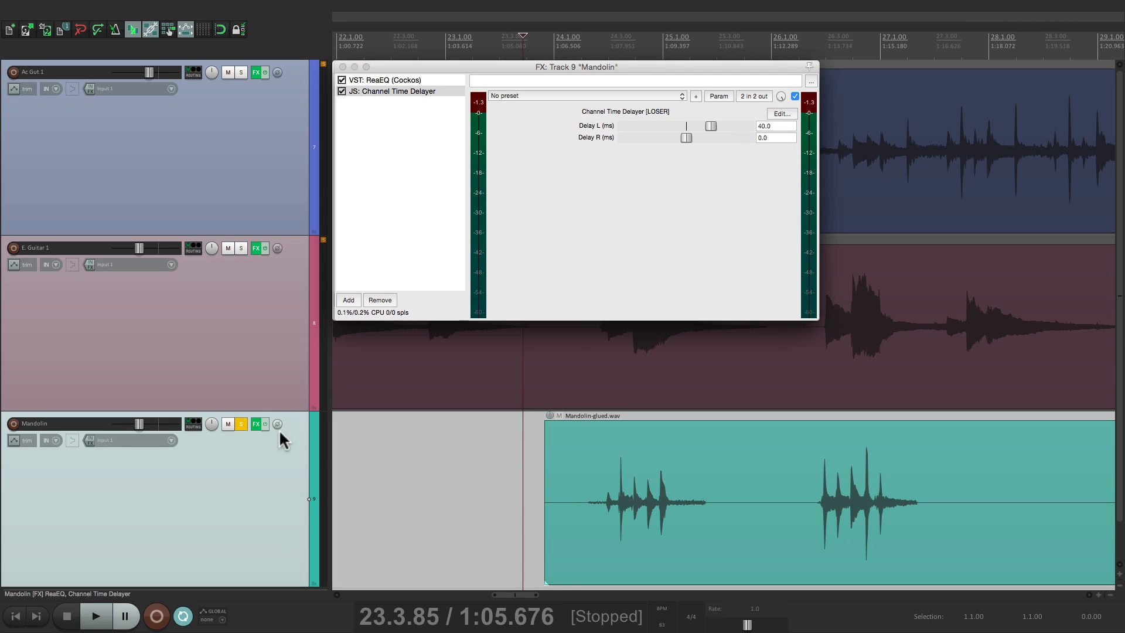
Unsolo the Mandolin, play all three widened tracks together, then stop playback.
{"action": "left_click", "coordinate": [95, 616]}
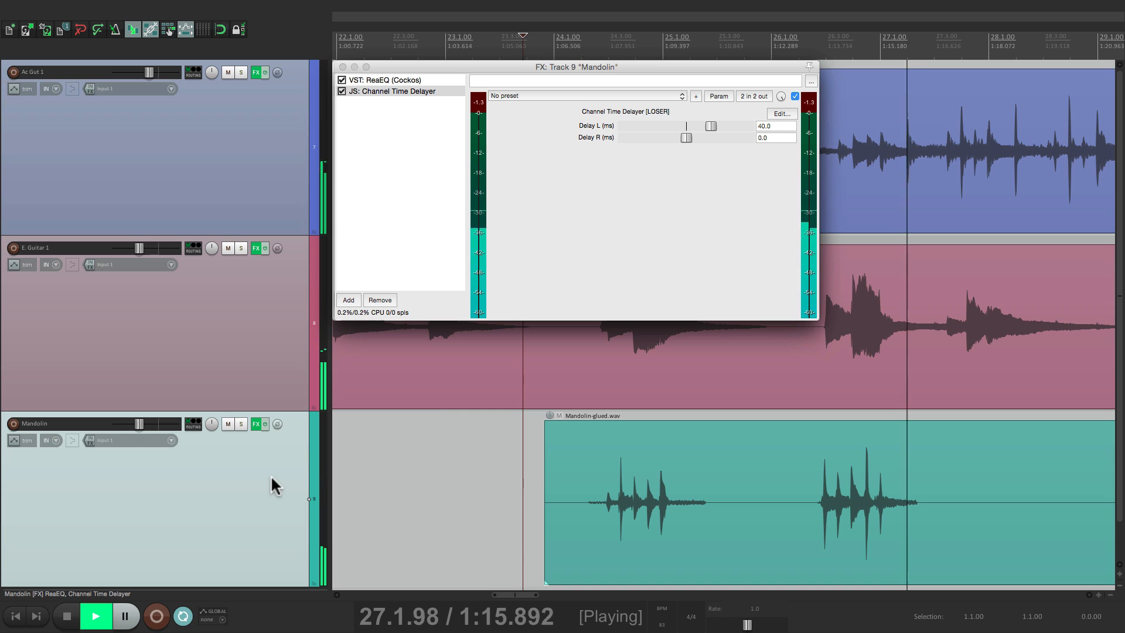
{"action": "left_click", "coordinate": [96, 616]}
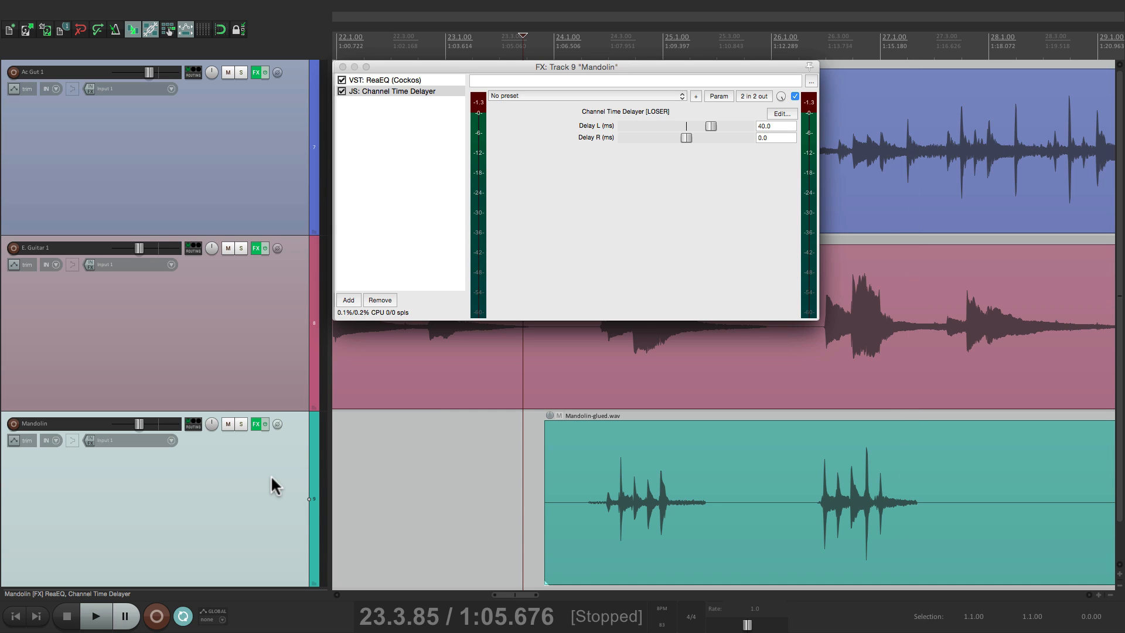